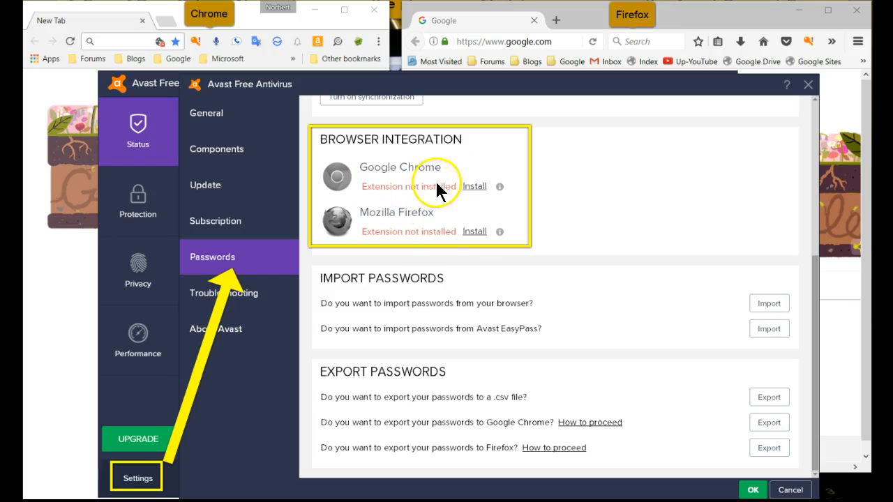
mouse_move(384, 222)
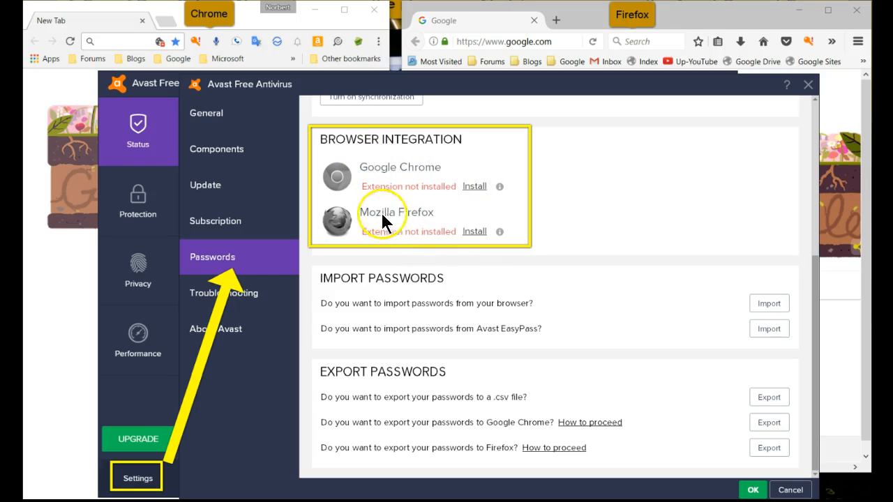
mouse_move(251, 198)
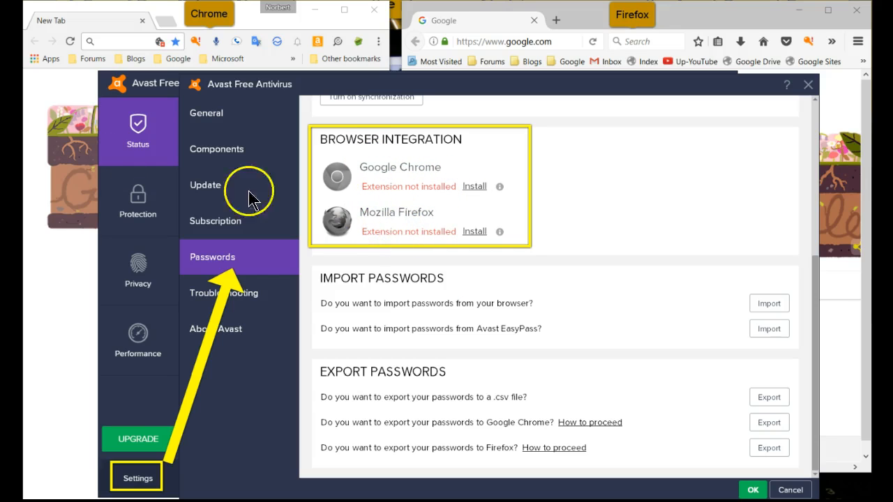
mouse_move(383, 61)
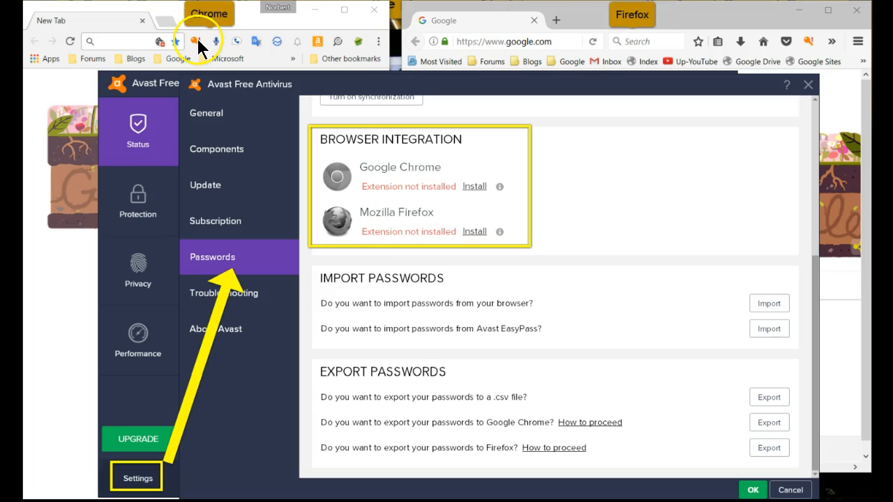
mouse_move(385, 50)
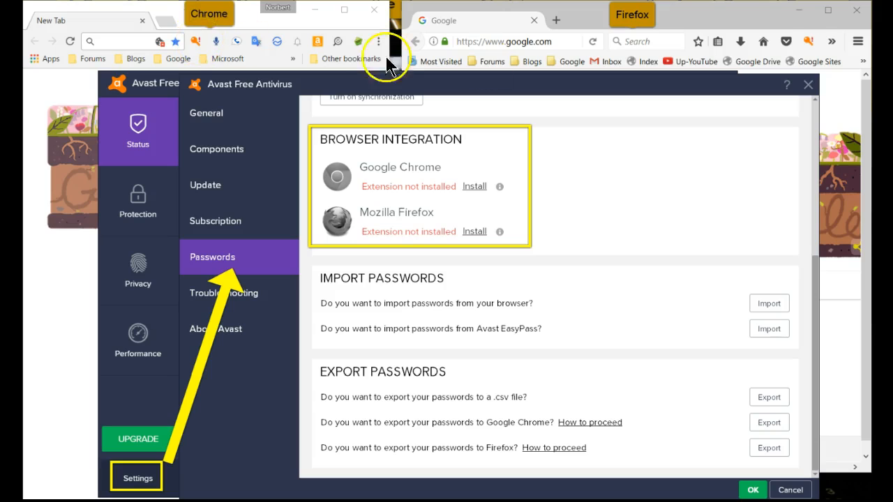
mouse_move(816, 46)
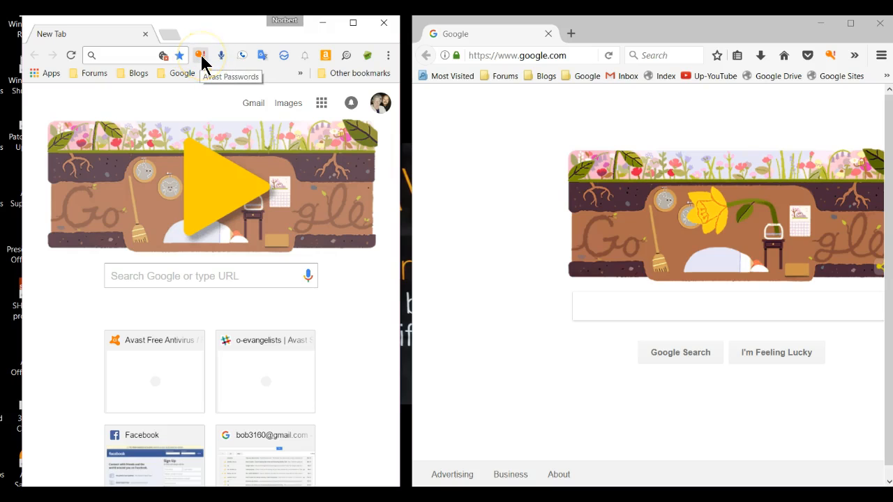
Step: View the wrong communication key error in the Avast Passwords popups of Chrome and Firefox
click(201, 55)
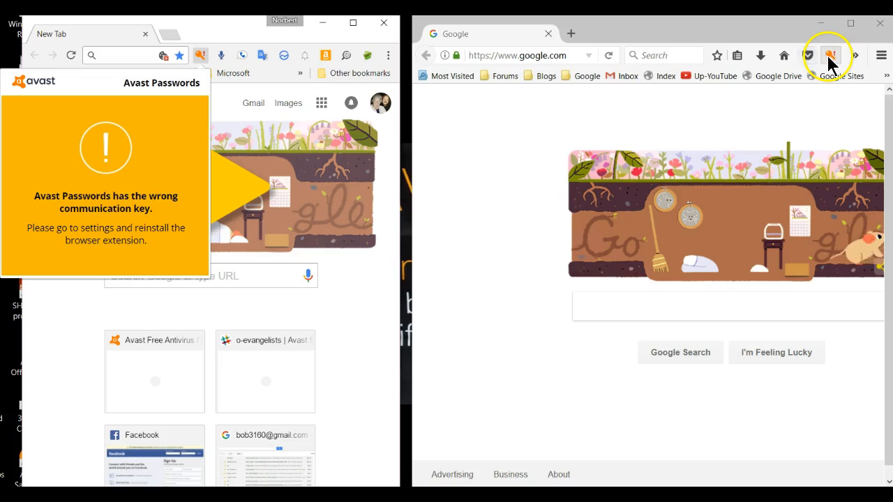
click(831, 56)
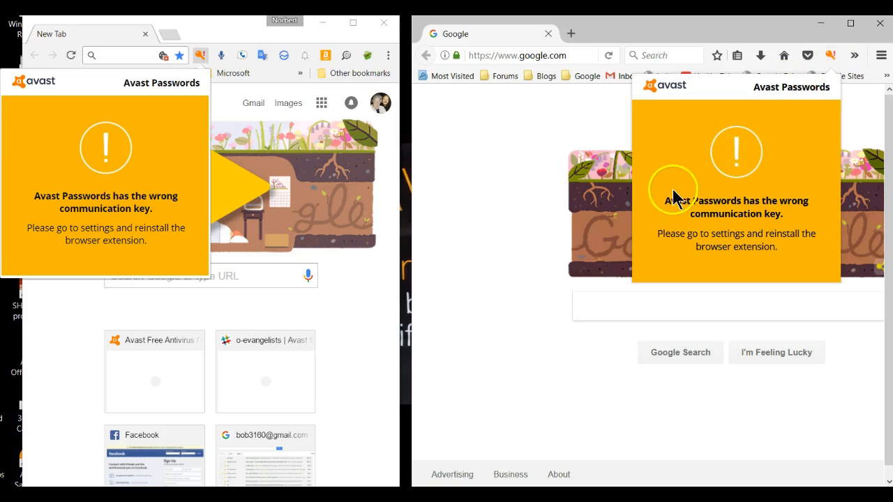
mouse_move(682, 204)
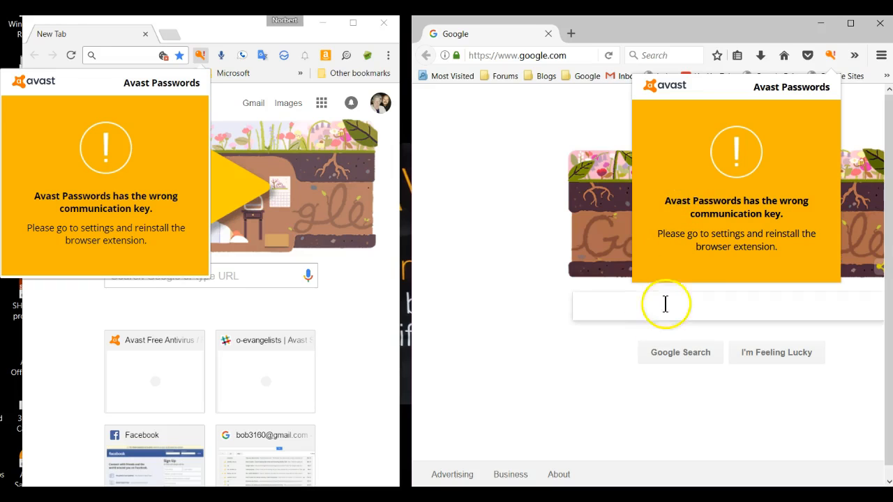
mouse_move(650, 267)
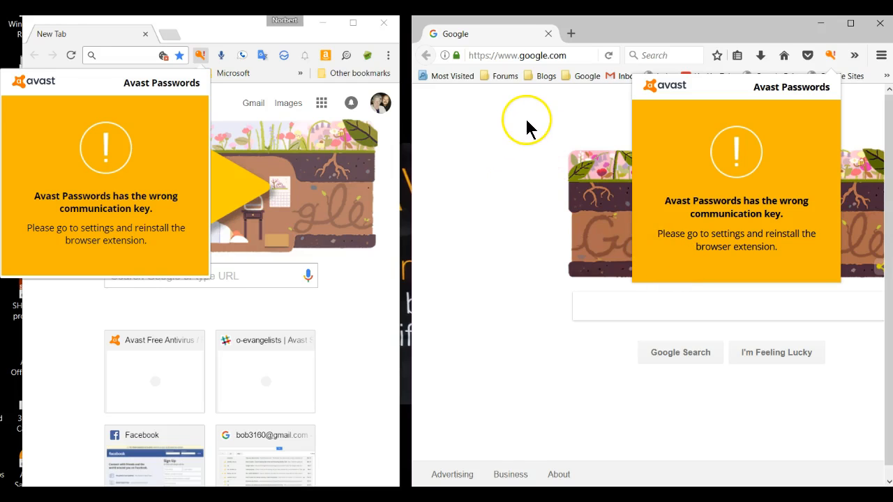
mouse_move(528, 118)
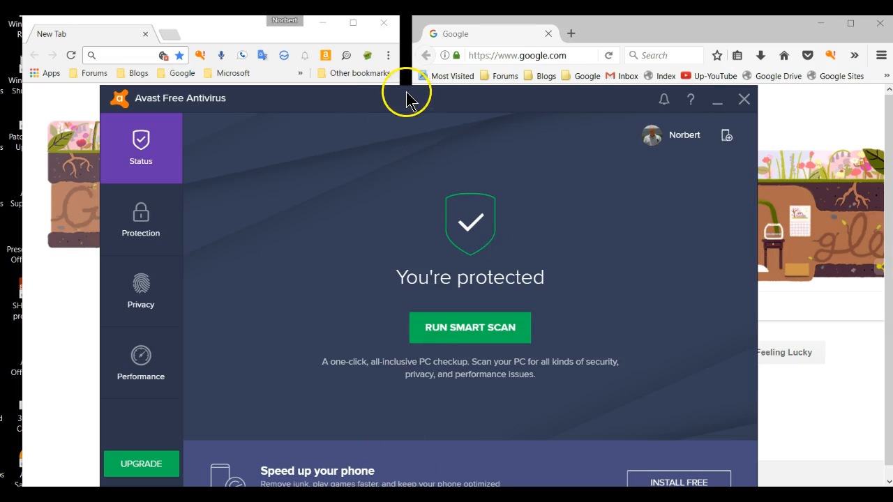
Step: Reach the Passwords settings' Browser Integration list showing Chrome and Firefox extensions not installed
drag(407, 98, 370, 36)
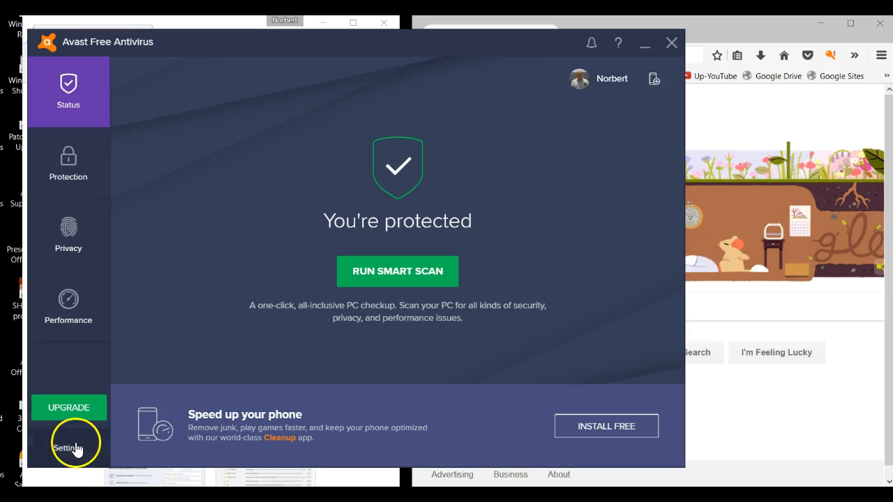
click(68, 448)
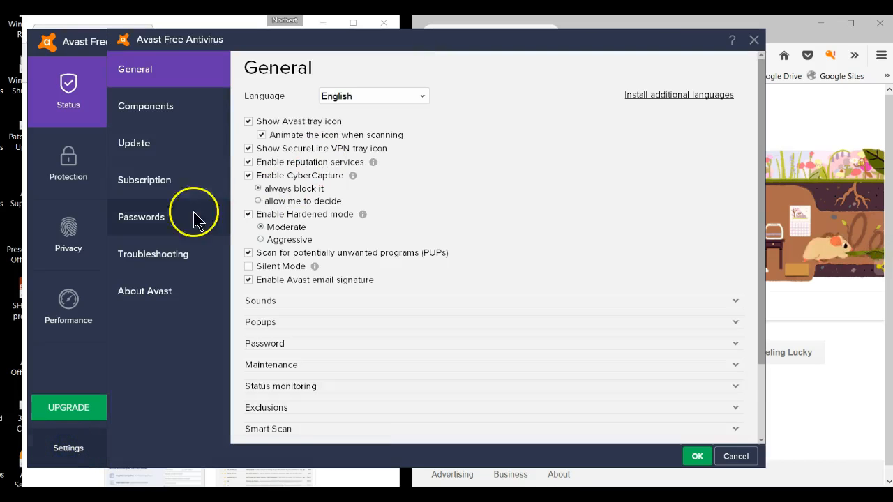
click(141, 218)
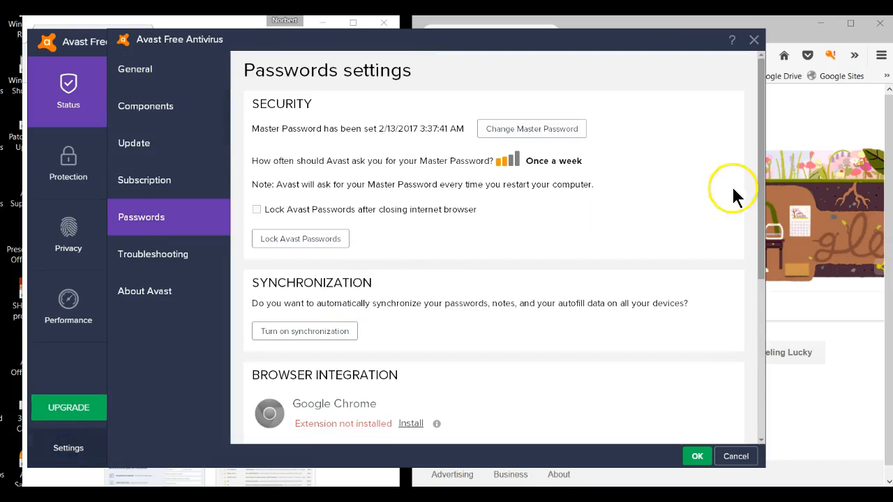
scroll(down, 3)
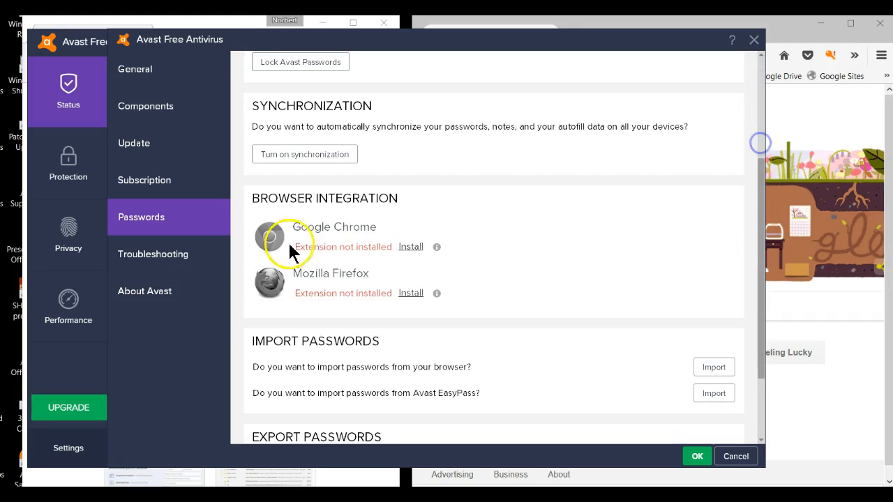
mouse_move(327, 224)
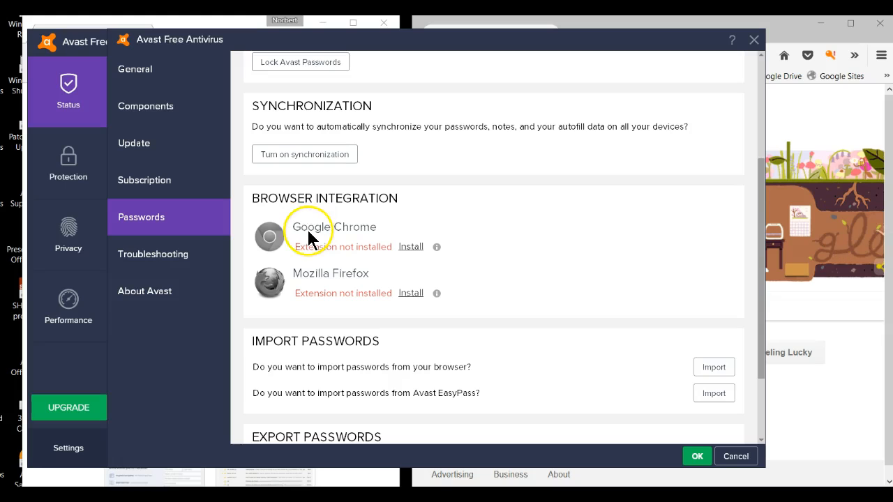
mouse_move(356, 268)
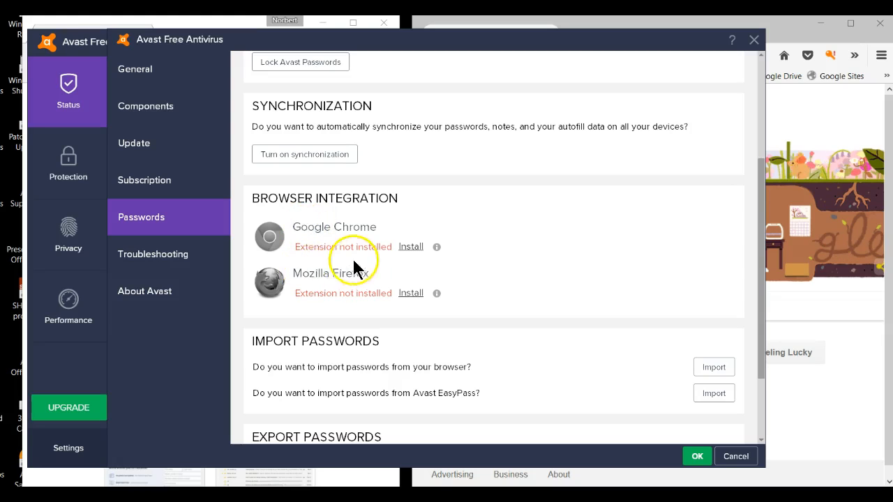
mouse_move(370, 246)
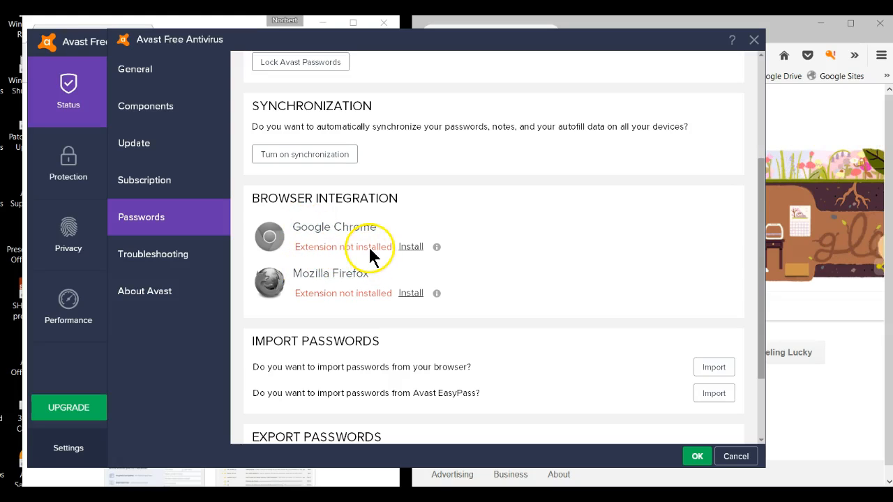
mouse_move(411, 246)
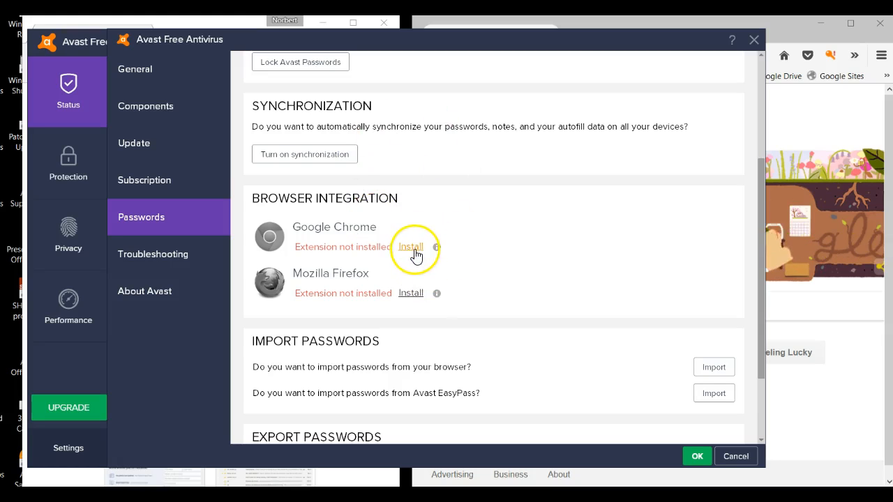
Step: Install the Avast Passwords extension for Chrome and confirm its popup works
click(410, 246)
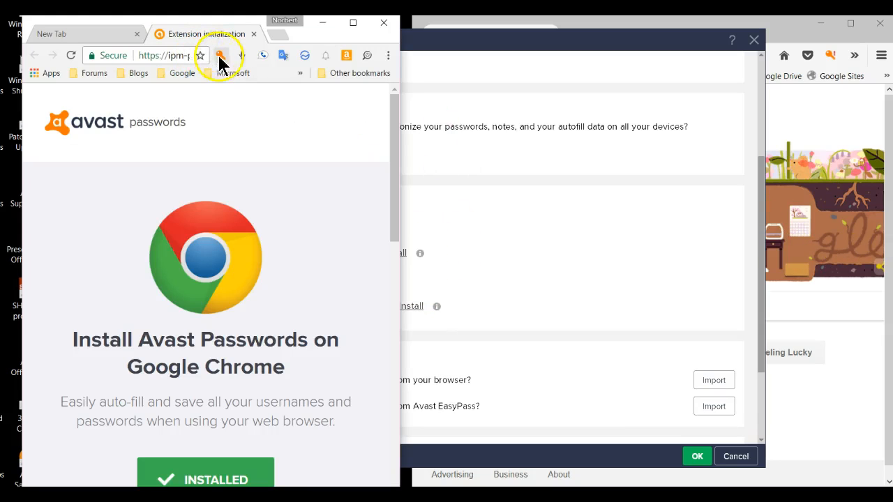
mouse_move(220, 57)
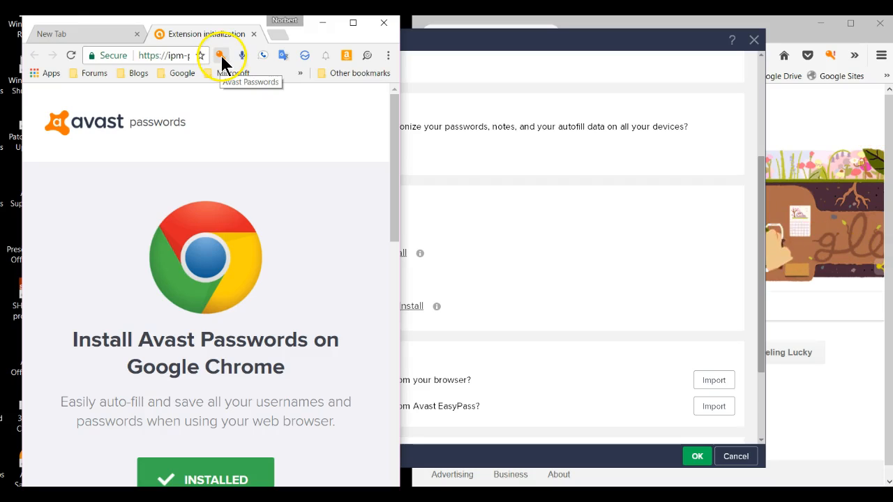
click(221, 55)
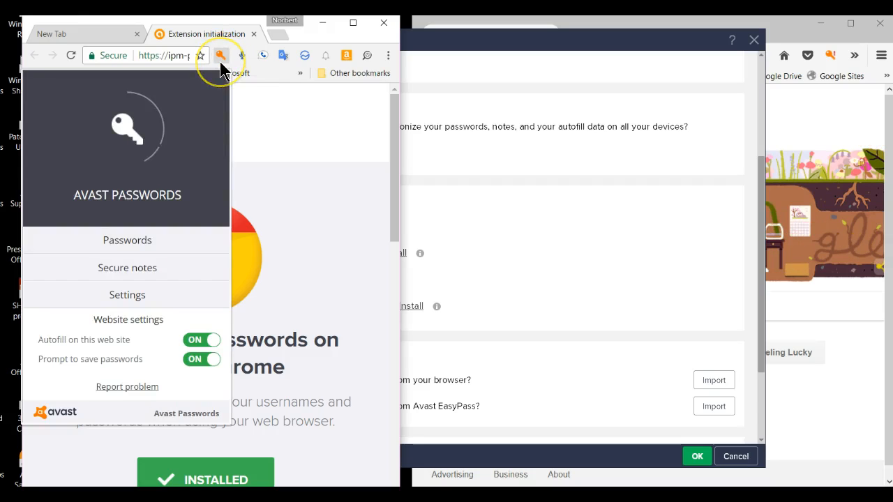
mouse_move(95, 202)
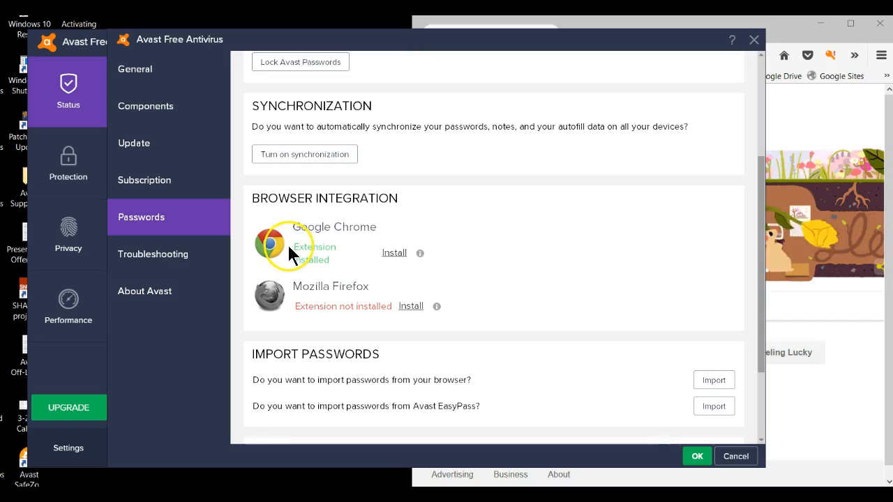
mouse_move(300, 272)
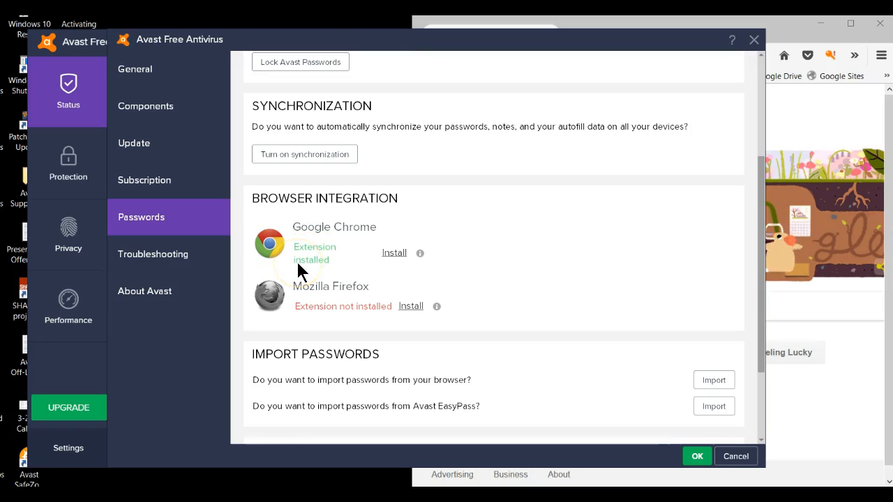
mouse_move(411, 307)
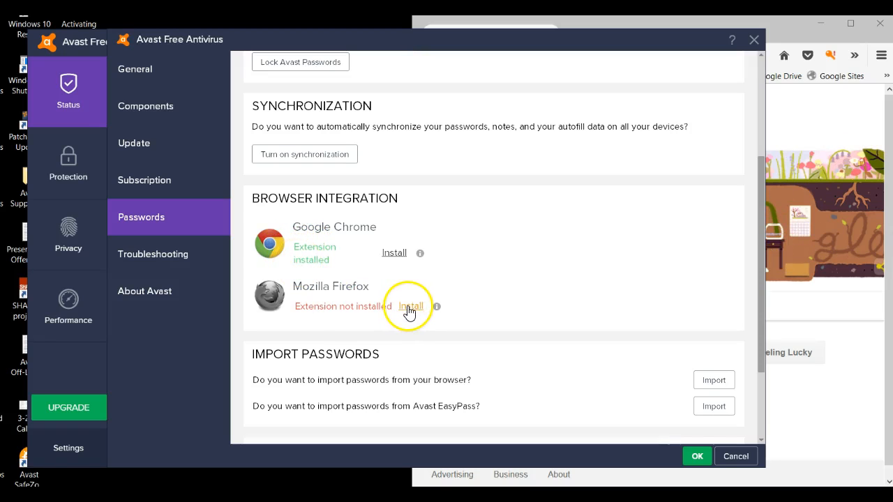
Step: Install the Avast Passwords extension for Firefox and confirm its popup works
click(411, 306)
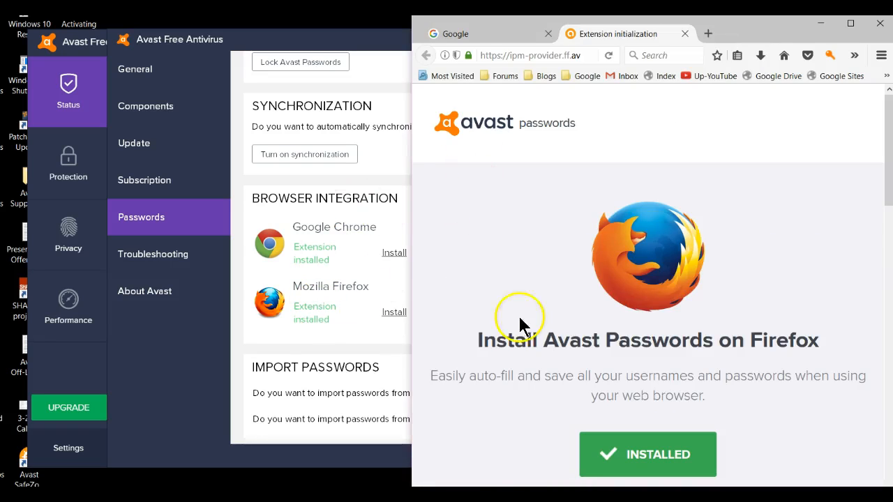
mouse_move(830, 58)
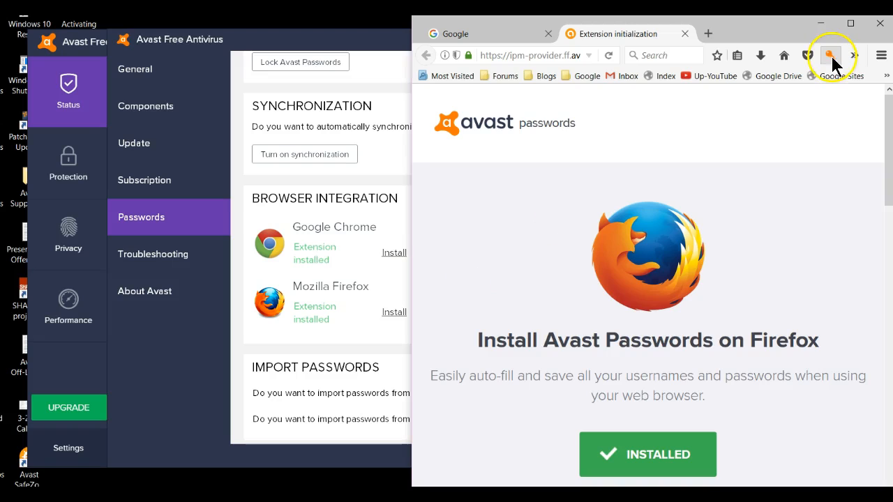
mouse_move(831, 56)
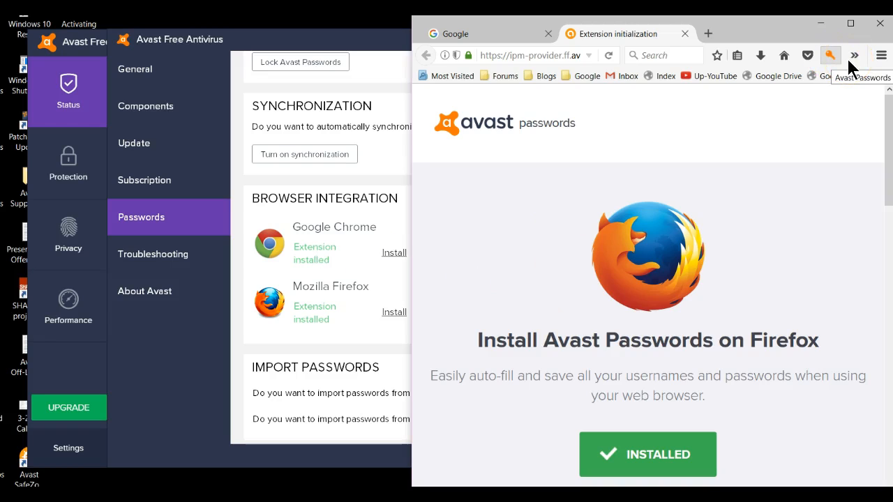
click(826, 56)
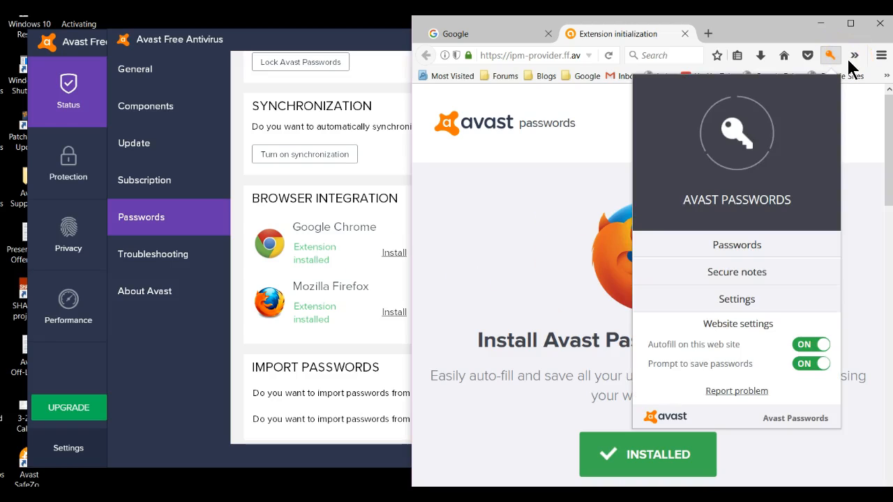